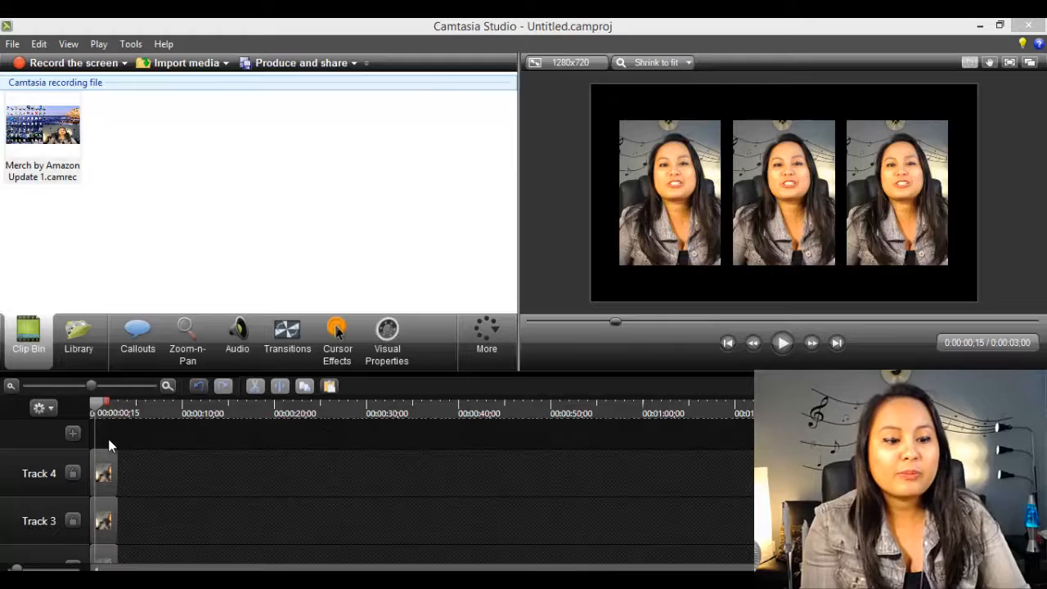
mouse_move(142, 510)
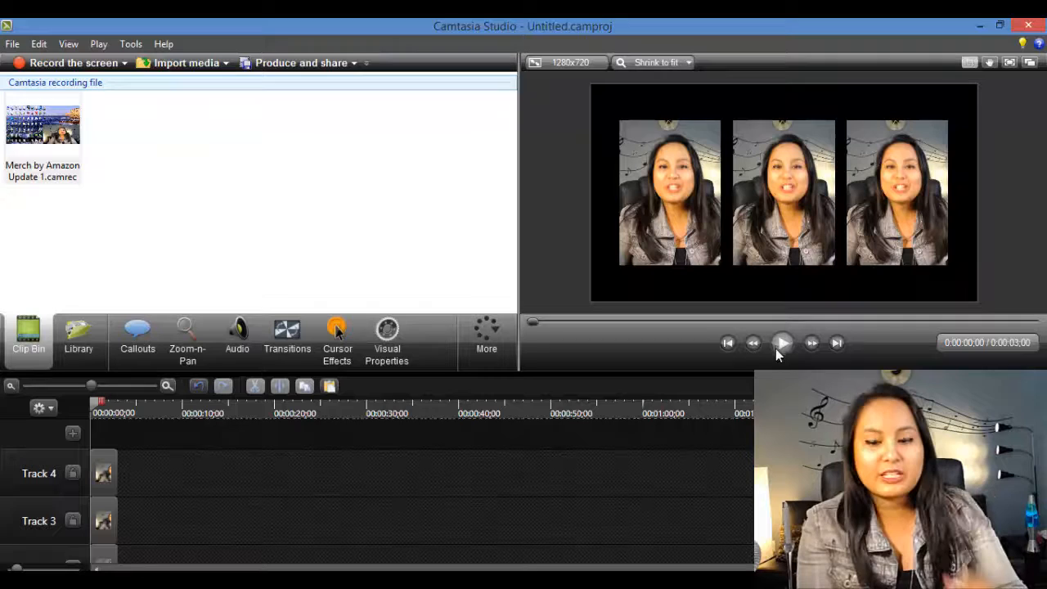
Preview the three-shot clip by playing it twice
left_click(782, 344)
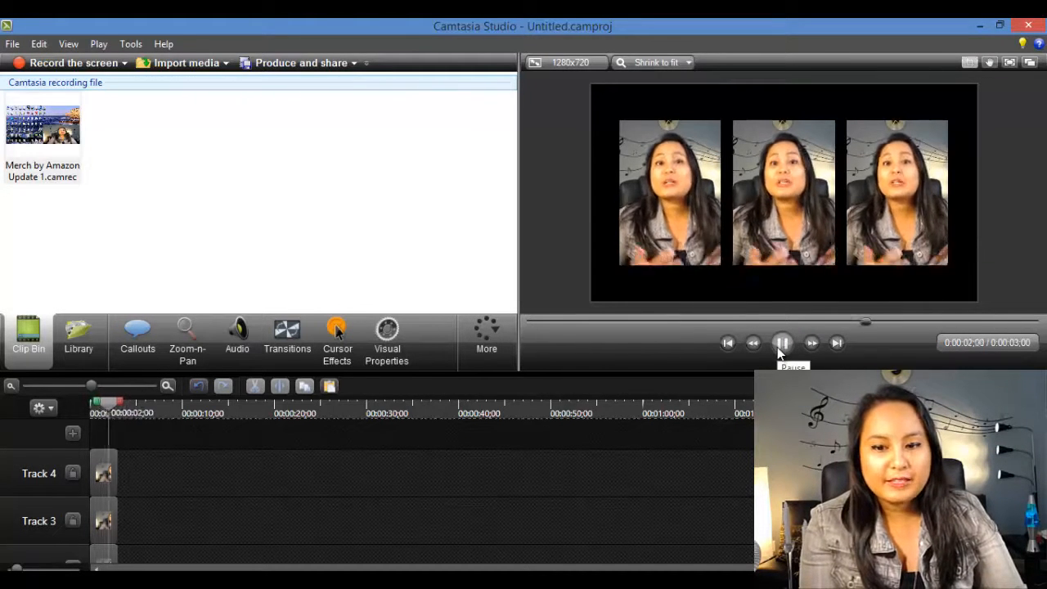
left_click(782, 344)
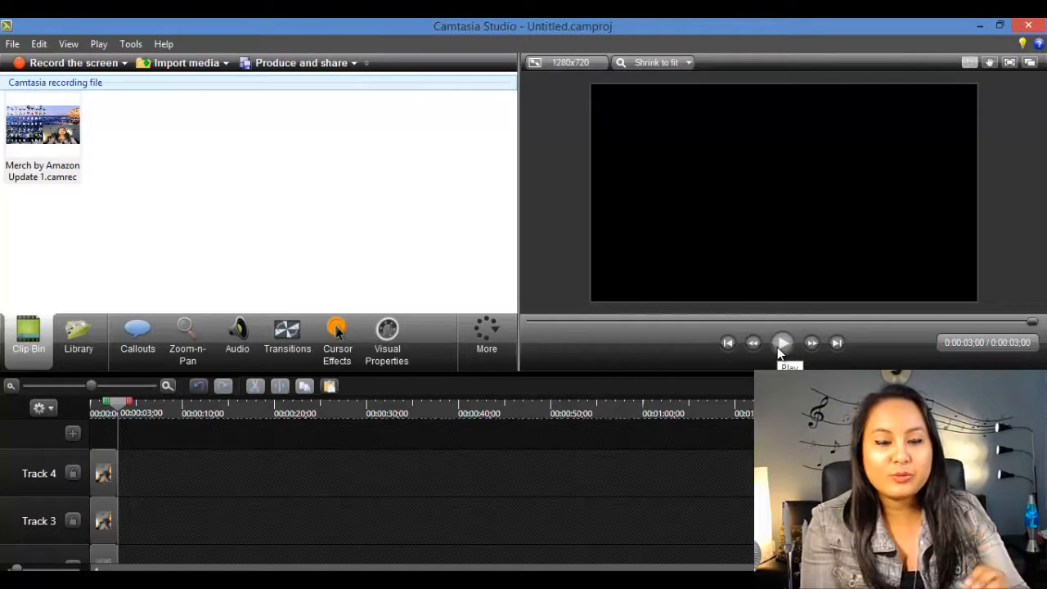
mouse_move(334, 147)
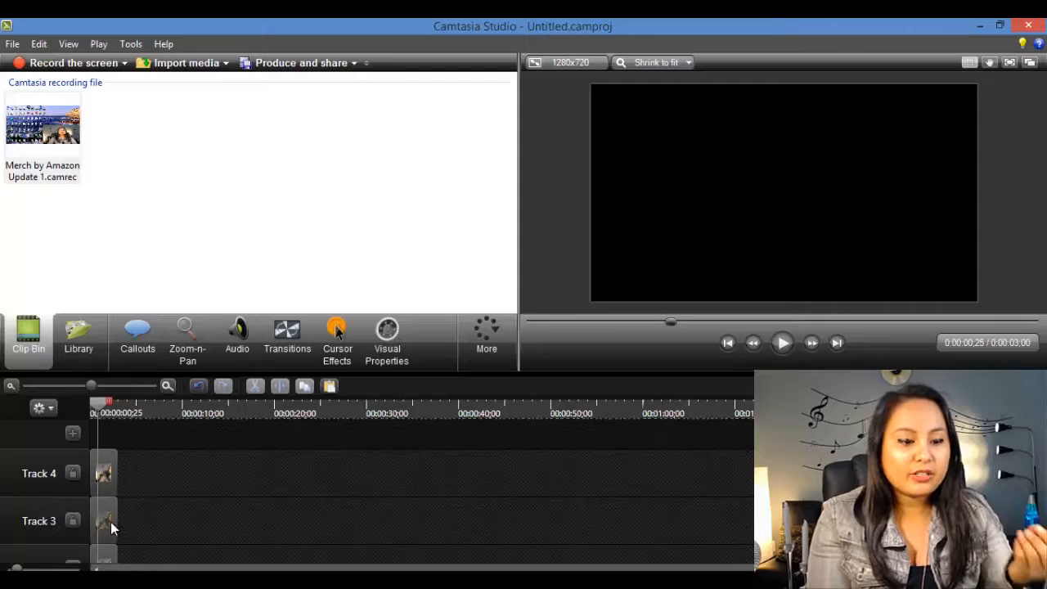
mouse_move(131, 458)
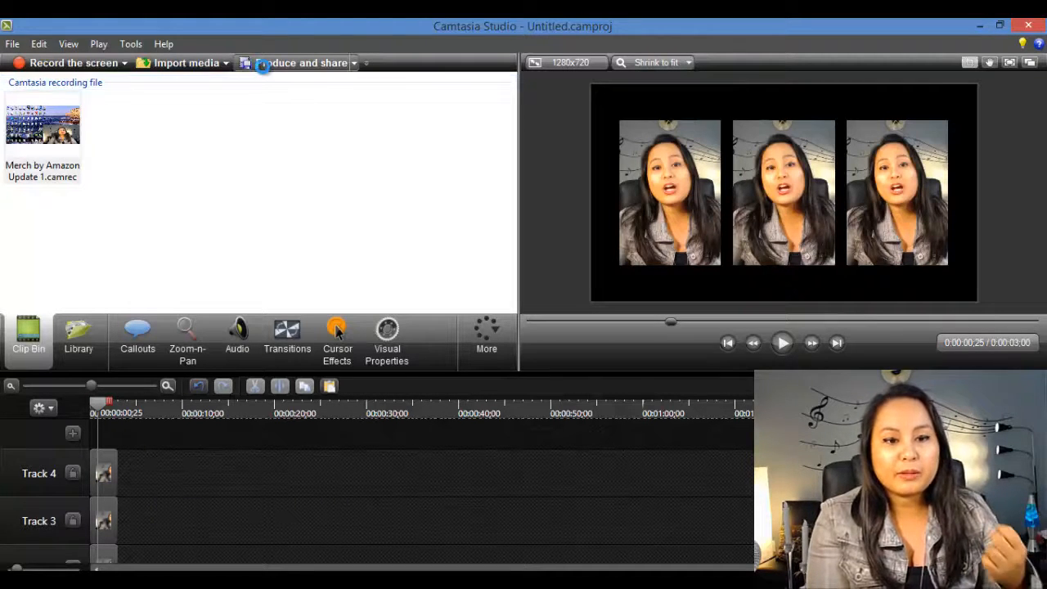
Start Produce and share with Custom production settings and continue to the format page
left_click(303, 62)
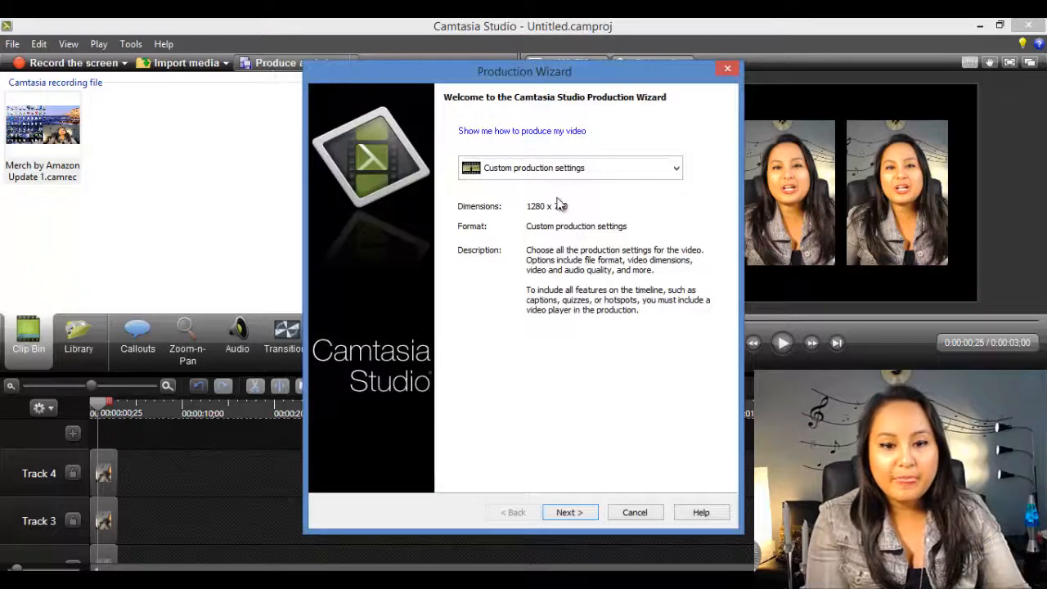
left_click(674, 166)
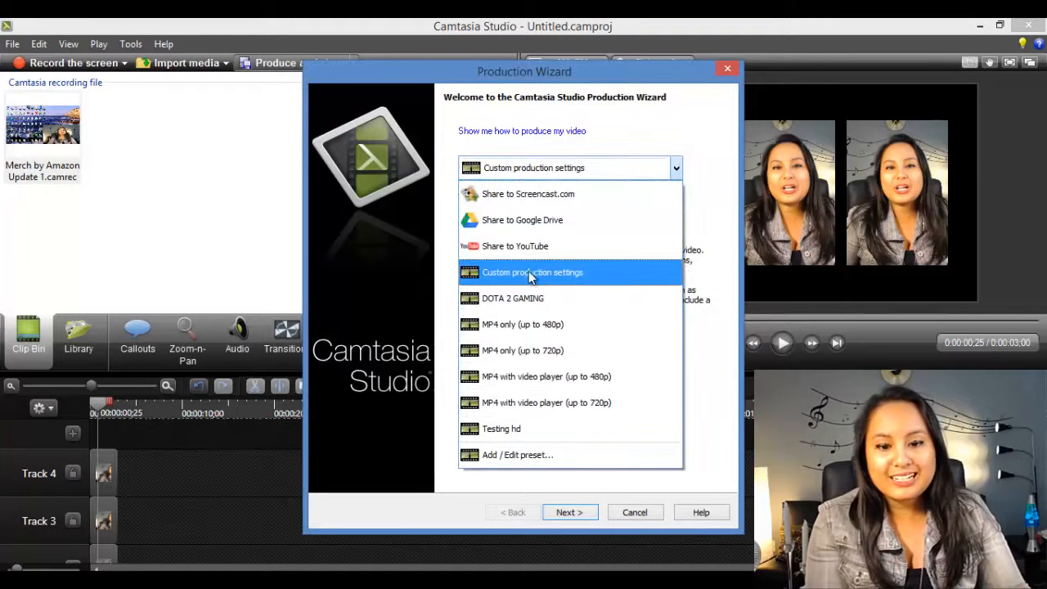
left_click(532, 271)
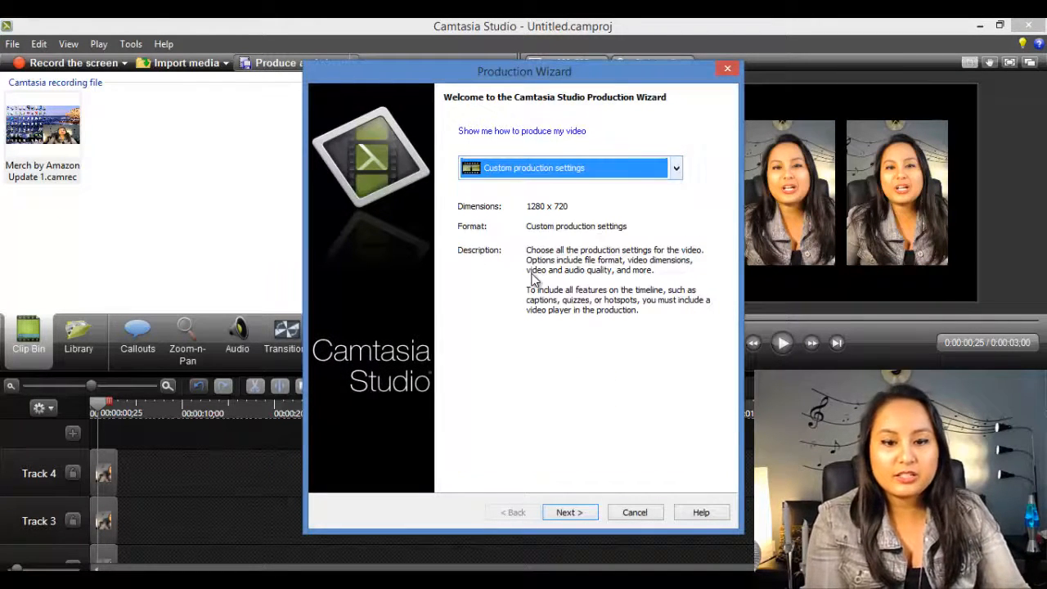
left_click(569, 512)
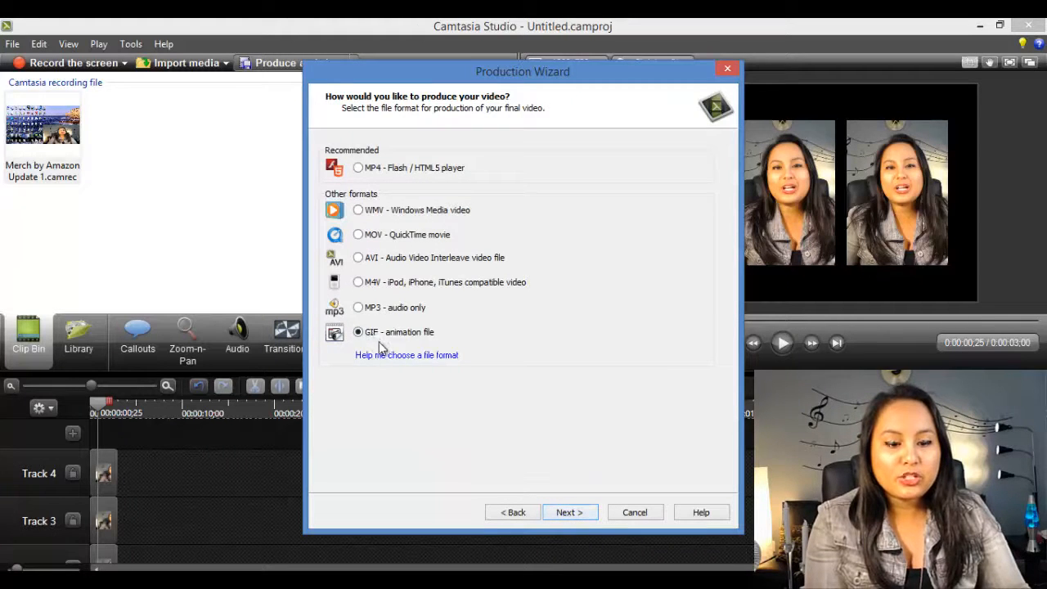
mouse_move(494, 367)
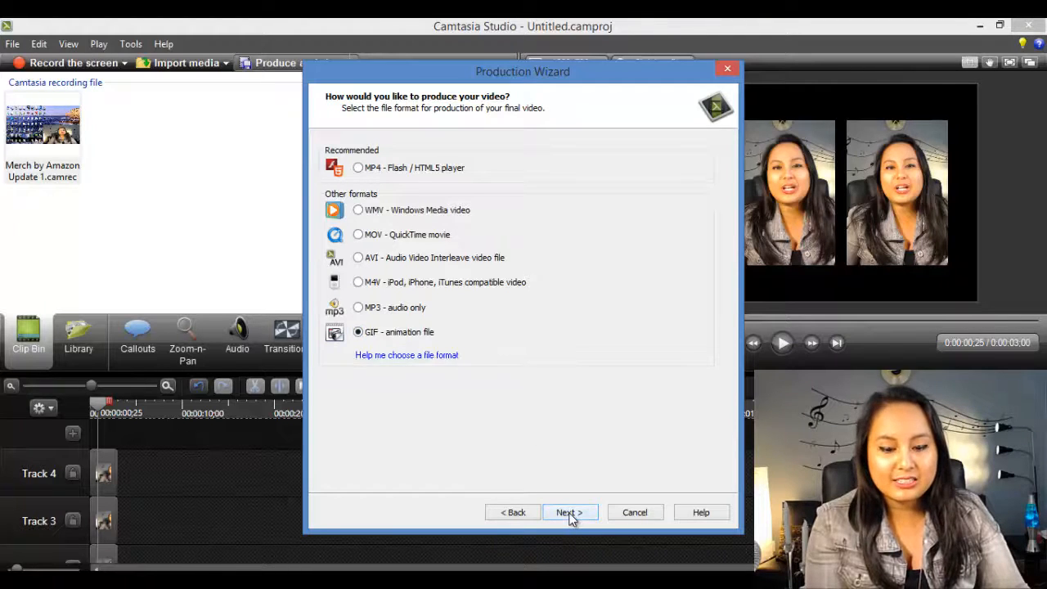
Advance to Animated GIF Encoding Options, keeping Automatic, Loop indefinitely and Optimized palette
left_click(569, 513)
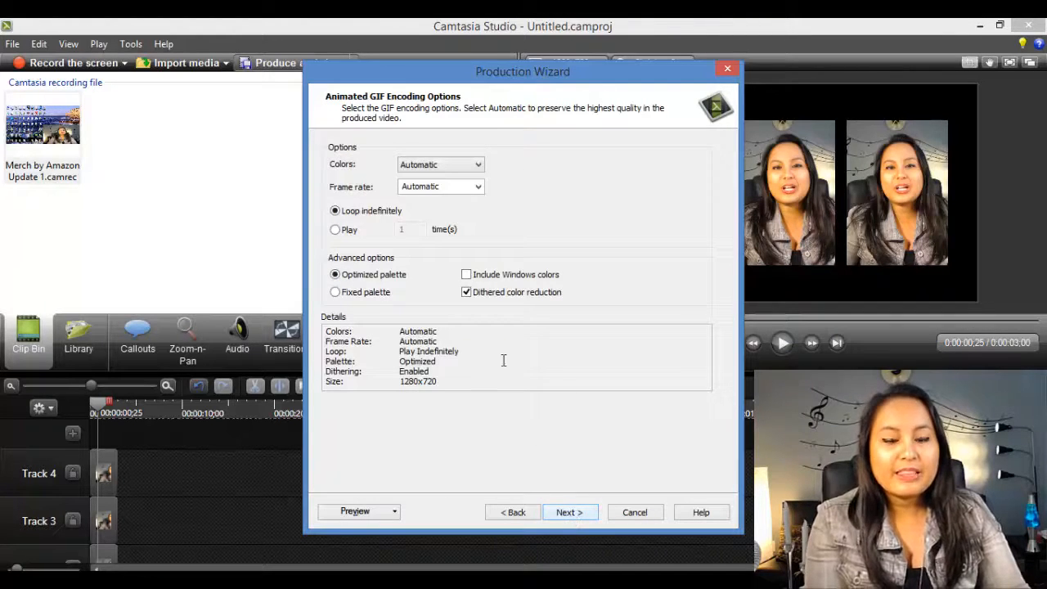
mouse_move(360, 204)
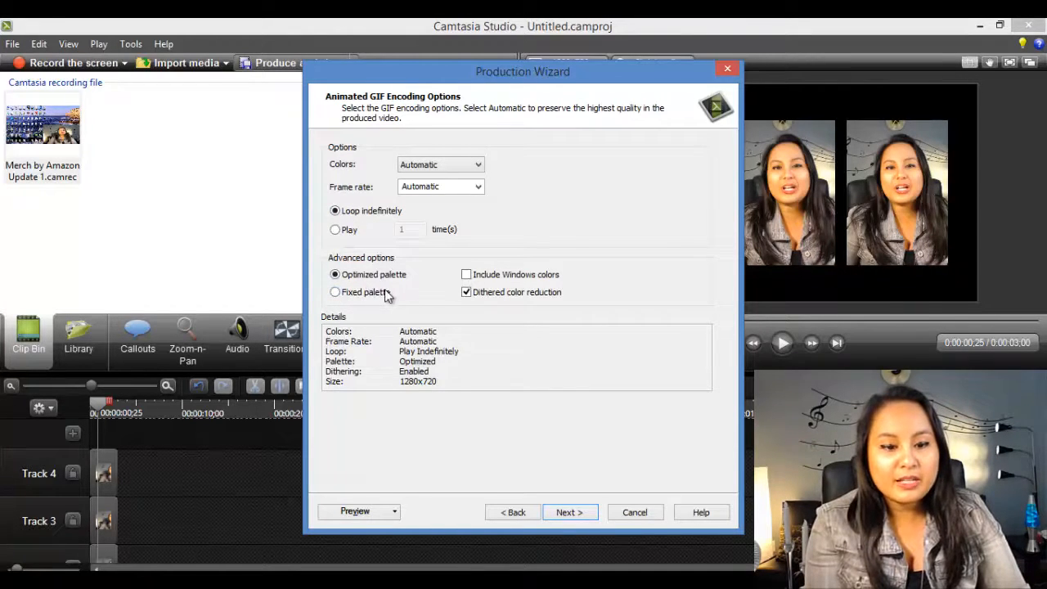
mouse_move(441, 301)
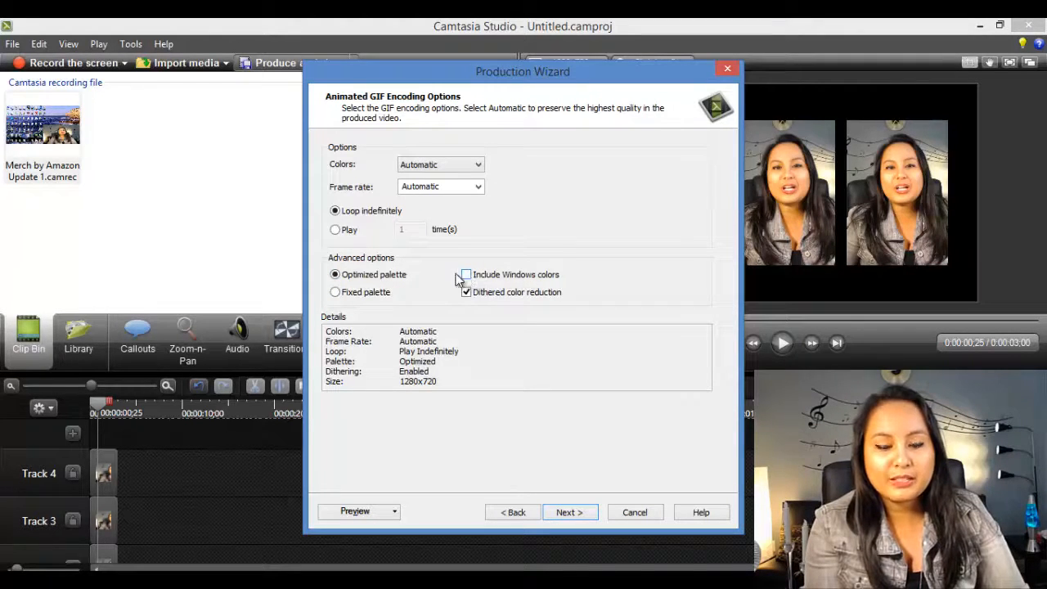
mouse_move(459, 311)
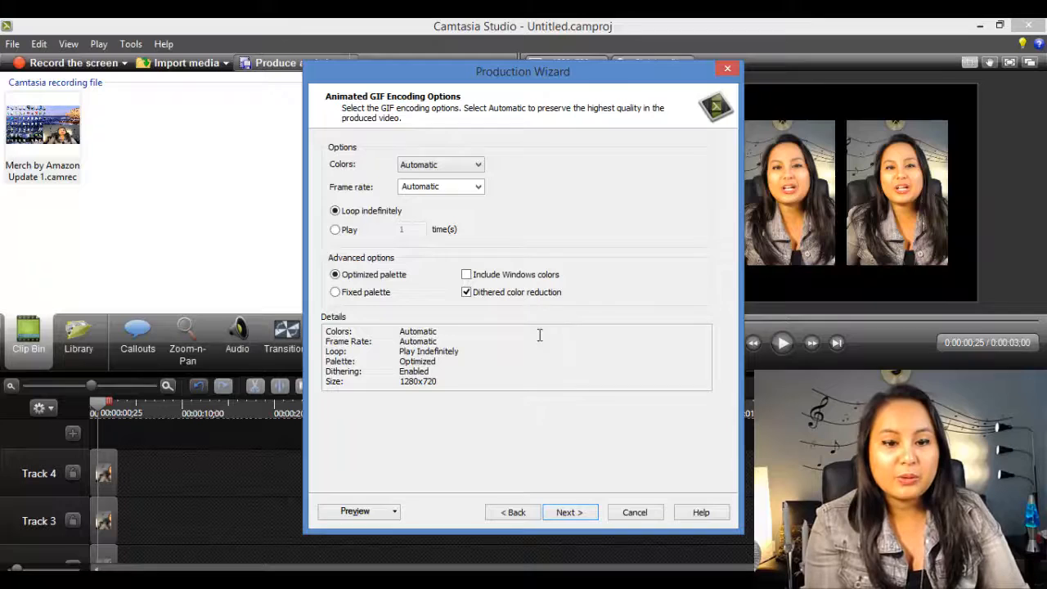
mouse_move(483, 317)
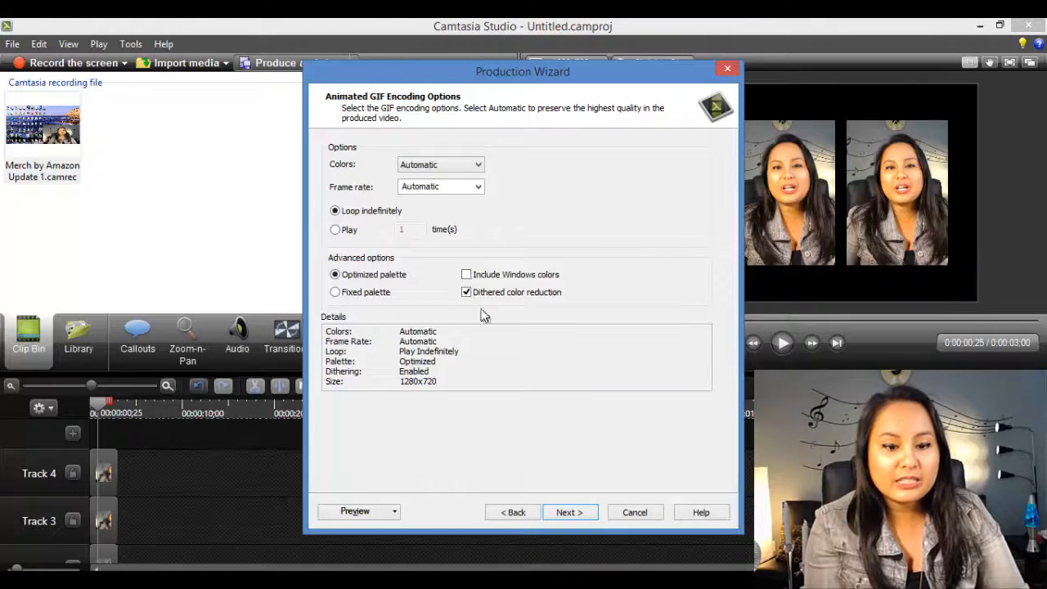
Keep the custom 1280×720 video size and advance to Video Options
left_click(569, 512)
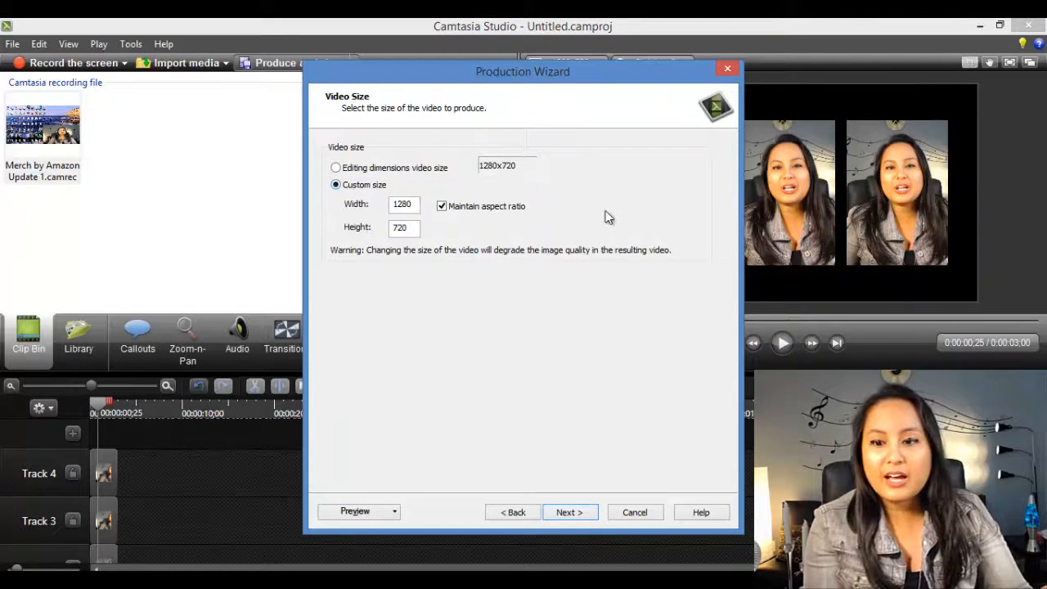
mouse_move(438, 249)
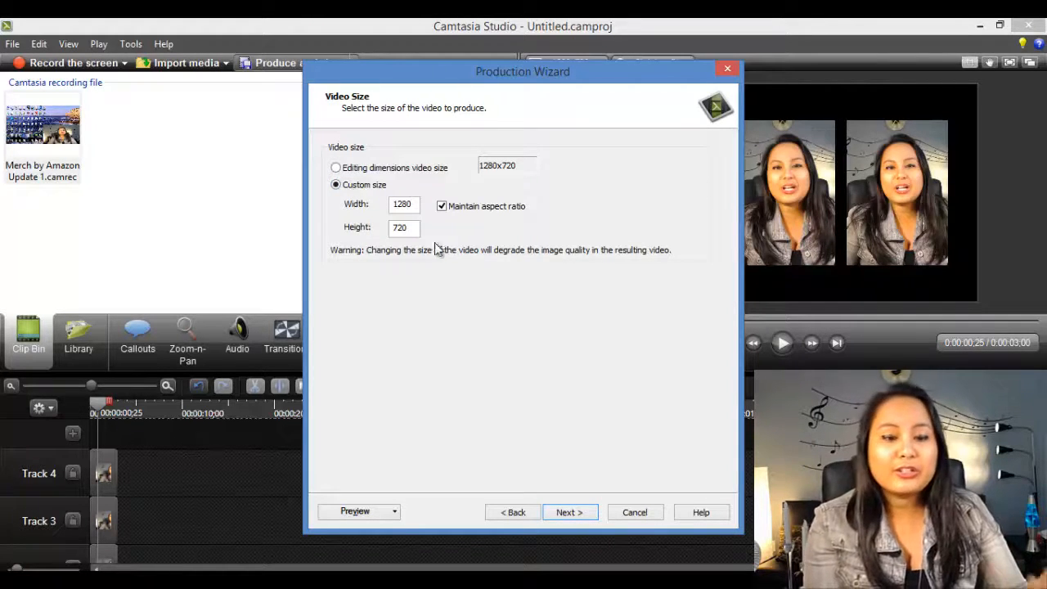
mouse_move(501, 334)
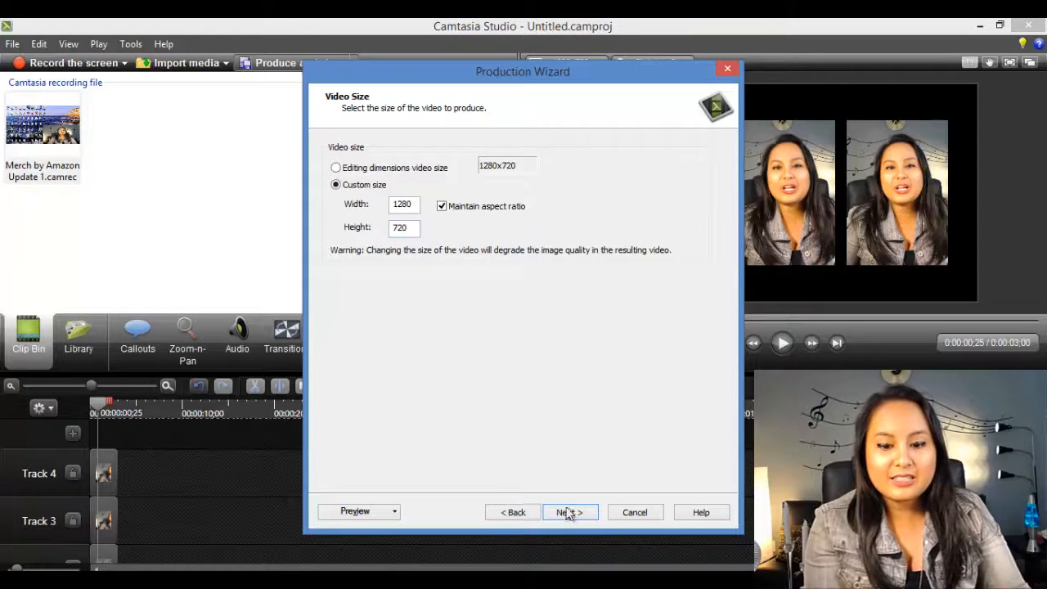
left_click(569, 510)
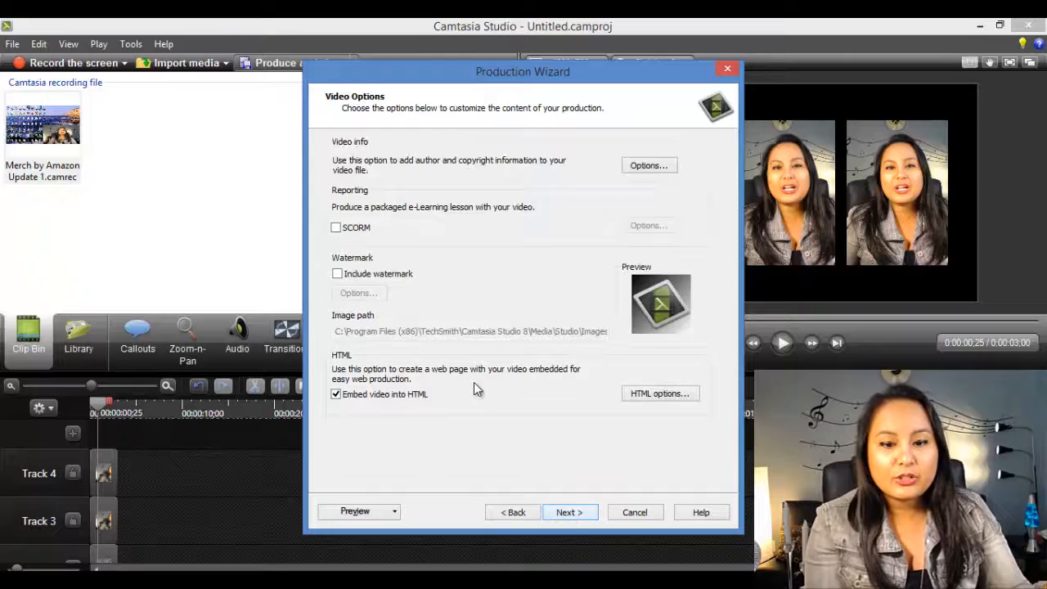
Name the production 'TEST GIF' on the Produce Video page
left_click(569, 510)
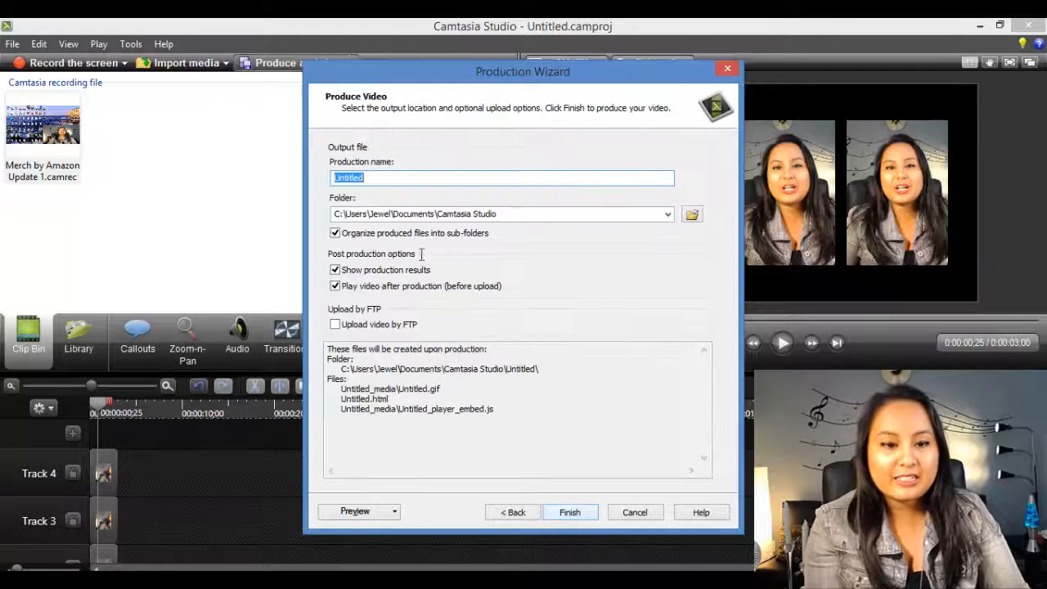
type("TES")
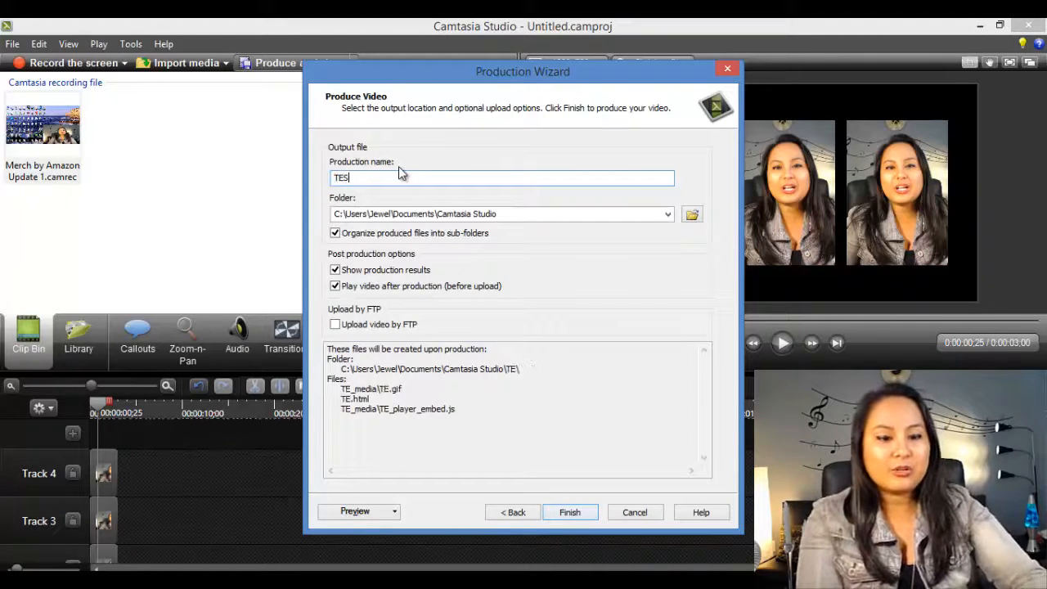
type("T GIF")
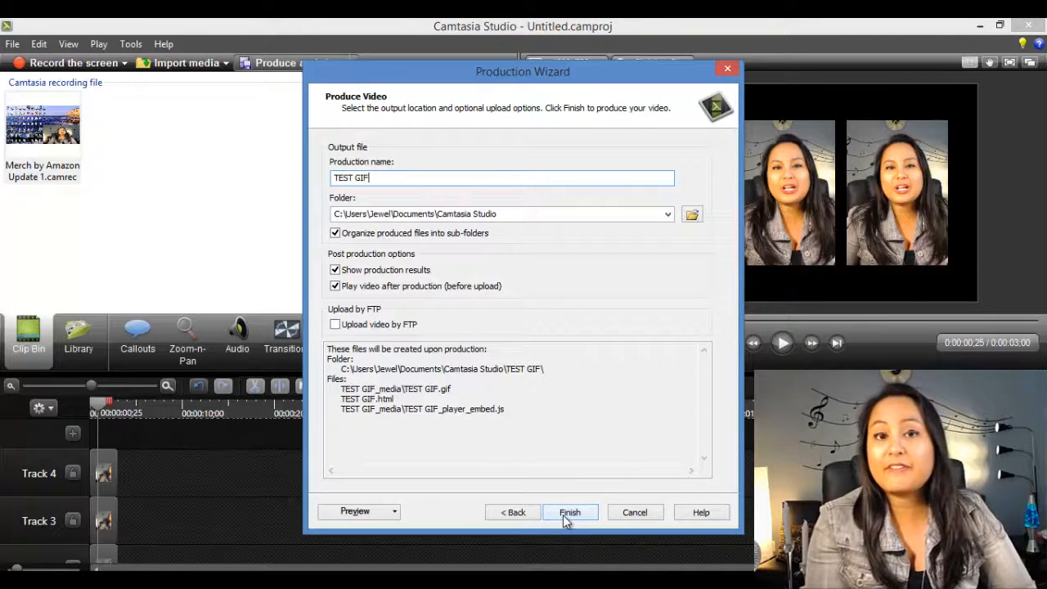
Finish producing the GIF, confirming overwrite of the existing TEST GIF files
left_click(569, 512)
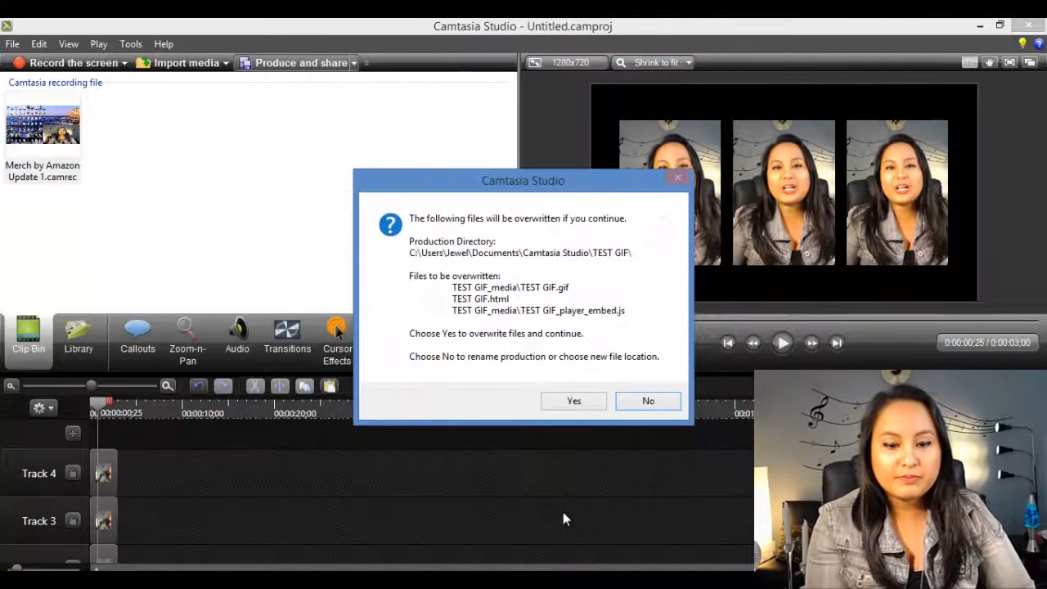
mouse_move(445, 265)
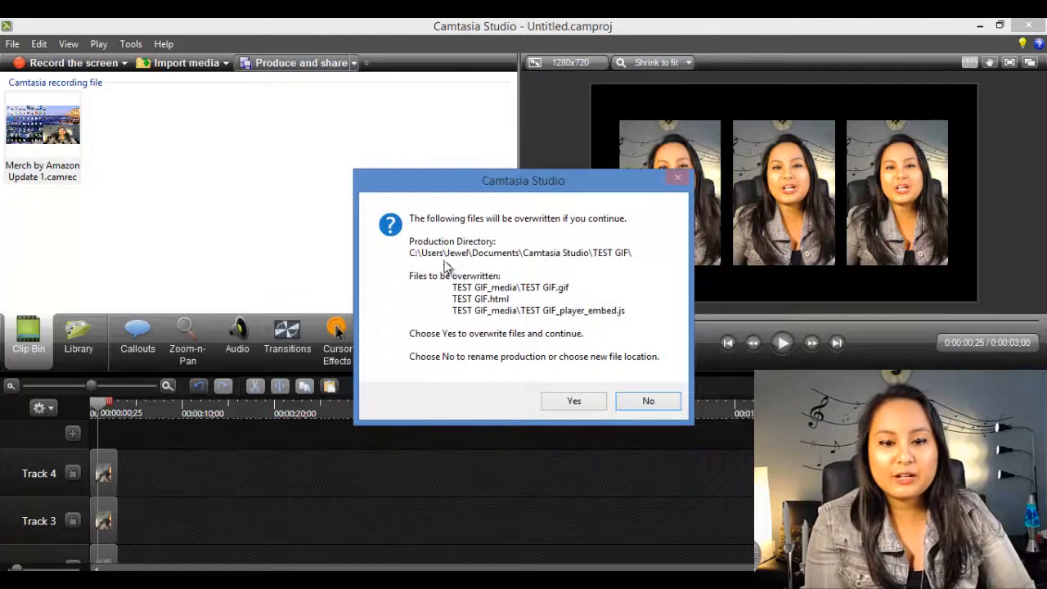
mouse_move(573, 401)
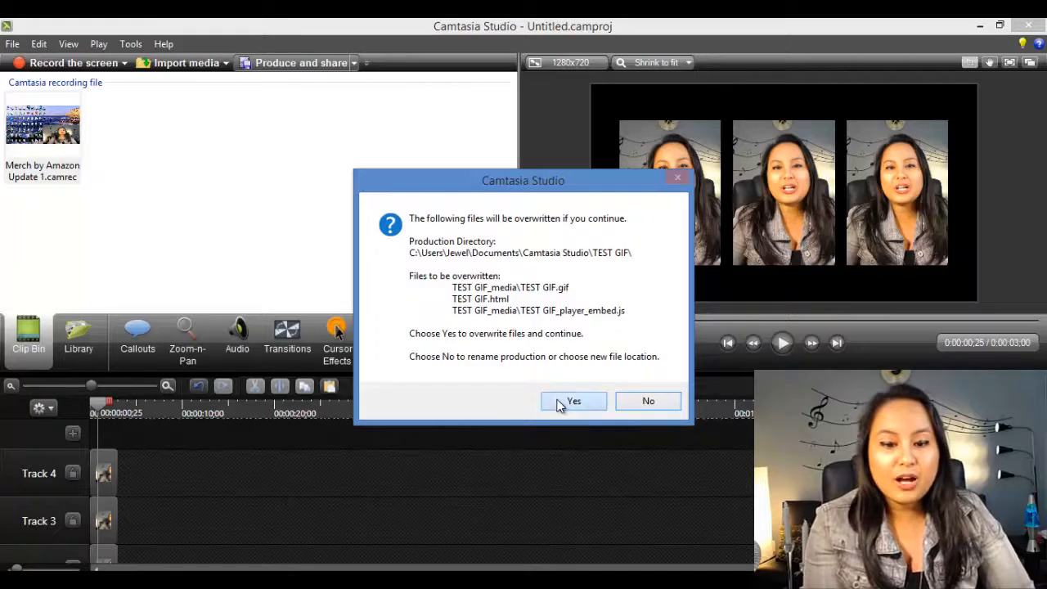
left_click(572, 400)
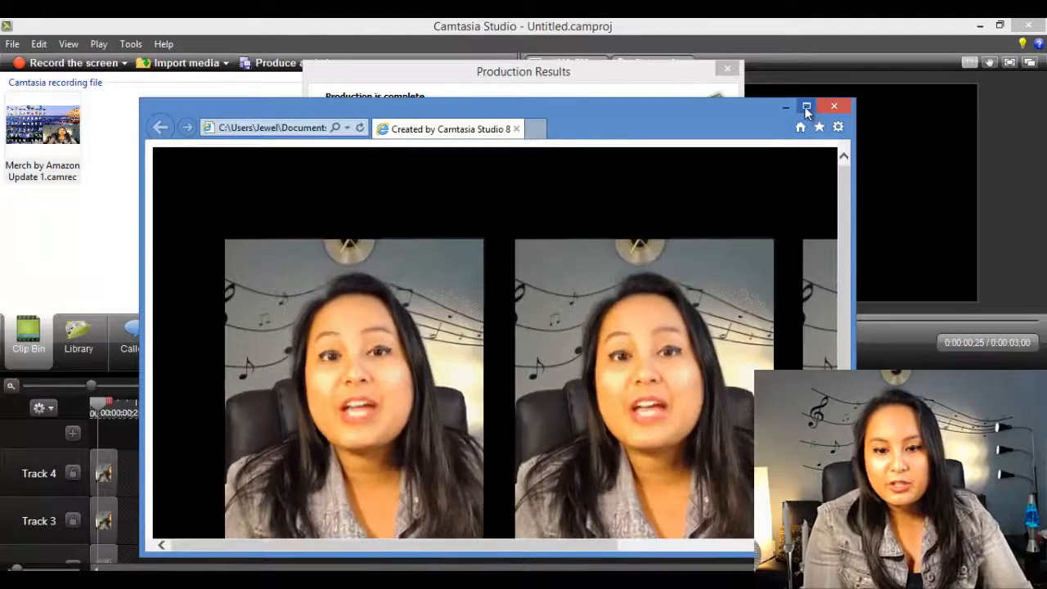
Maximize Internet Explorer to view the looping three-panel TEST GIF full screen
left_click(805, 107)
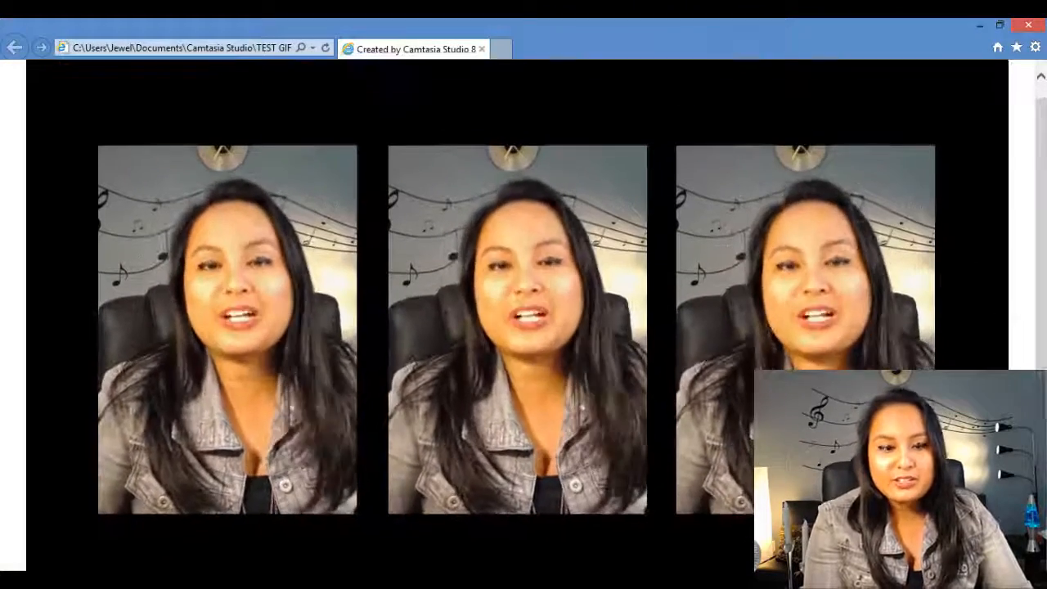